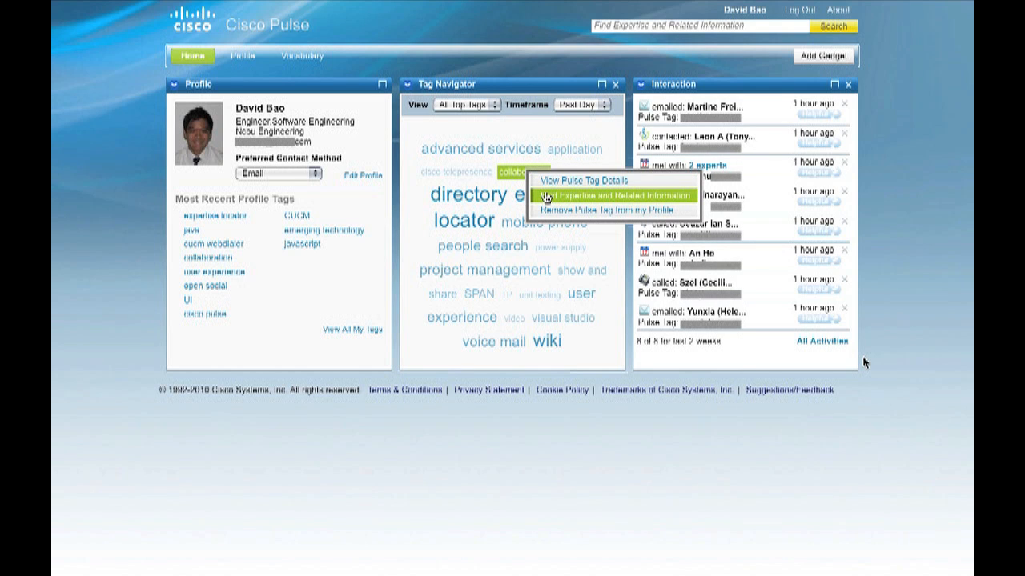
- Show experts, related information and a playing top video for the 'collaboration' tag
click(613, 195)
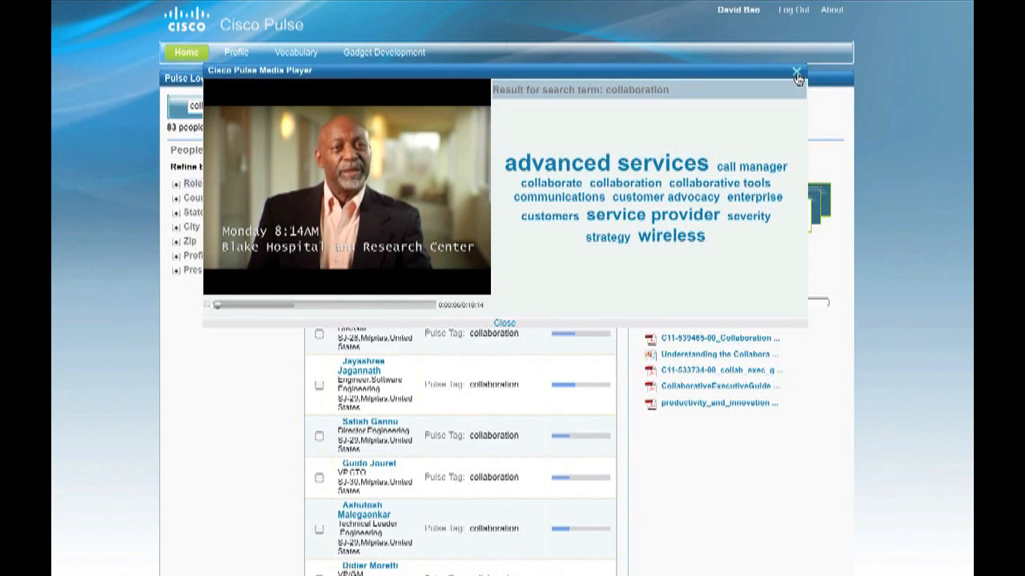
- Close the Media Player video and return to the 'collaboration' results
click(796, 71)
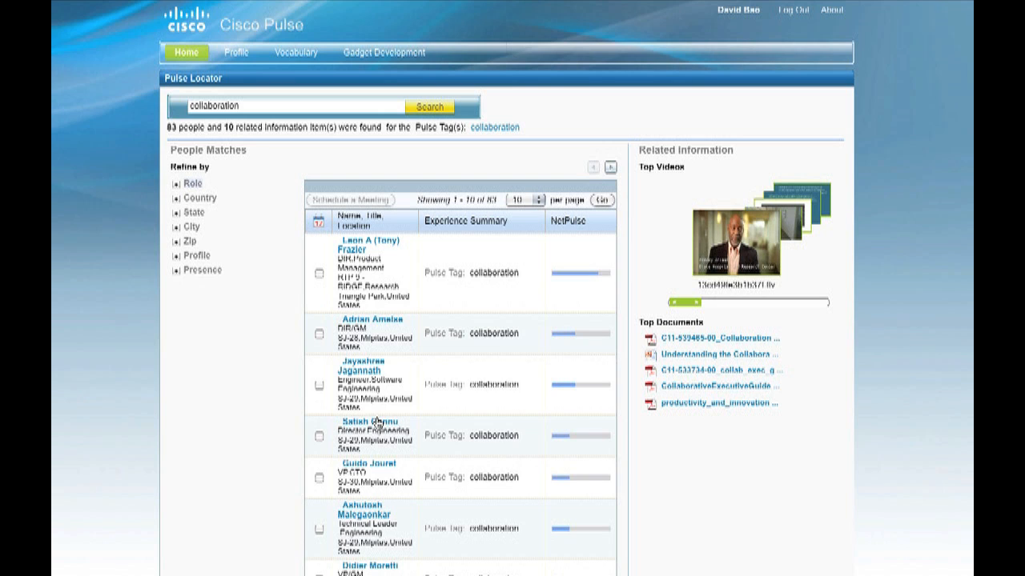
click(369, 421)
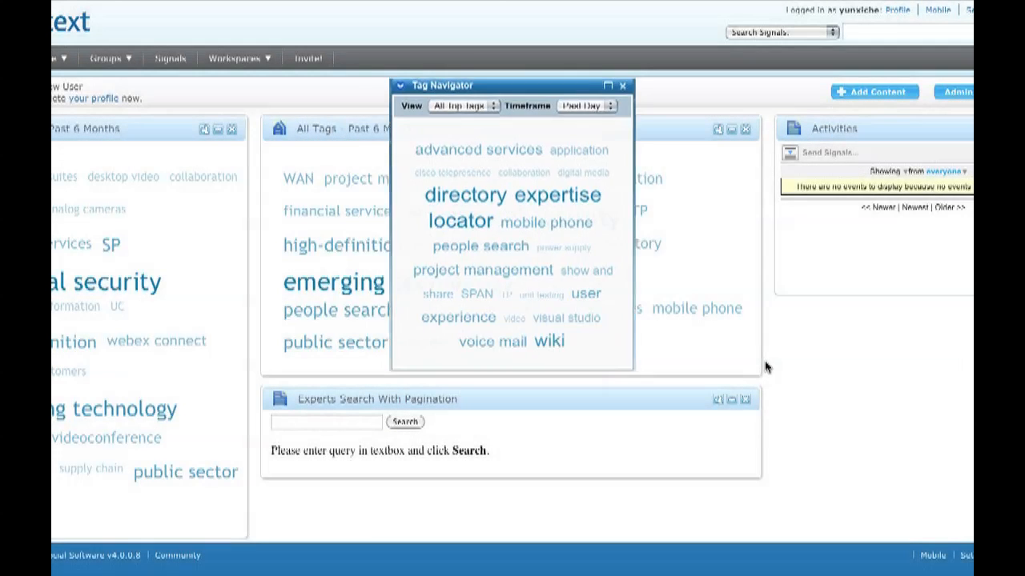
- Close the Tag Navigator gadget and the top experts list for 'collaboration'
click(623, 85)
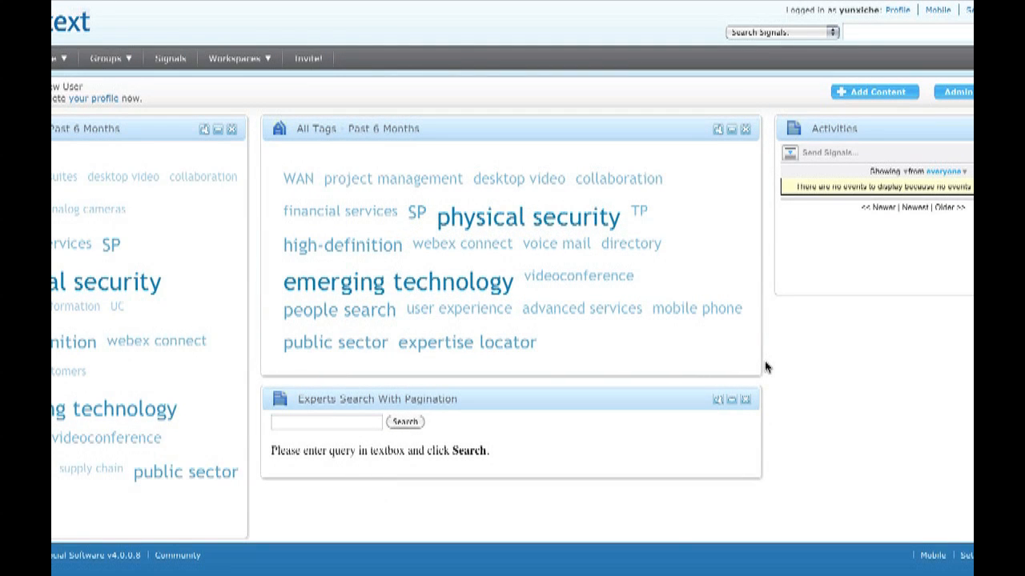
mouse_move(619, 179)
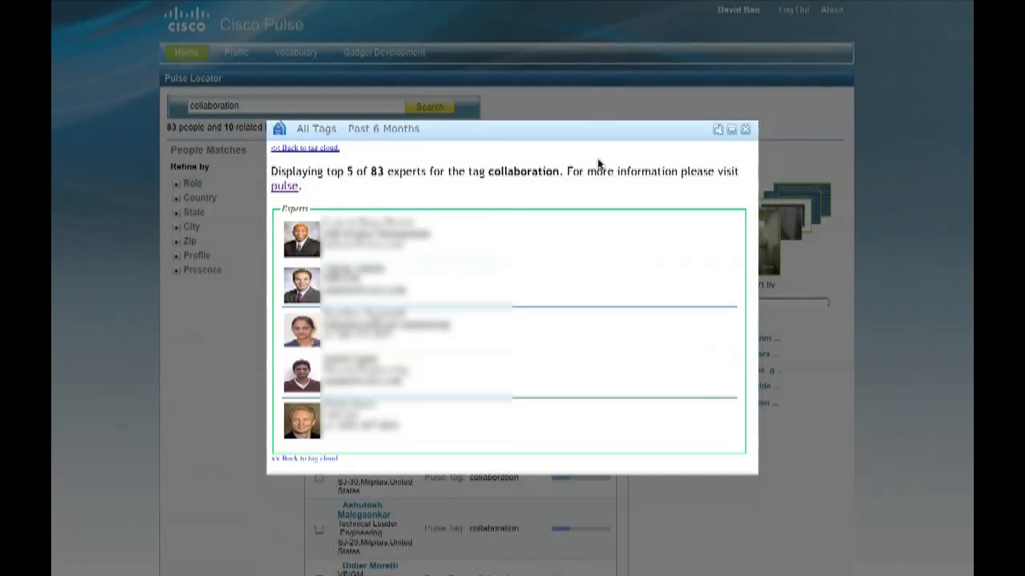
click(744, 128)
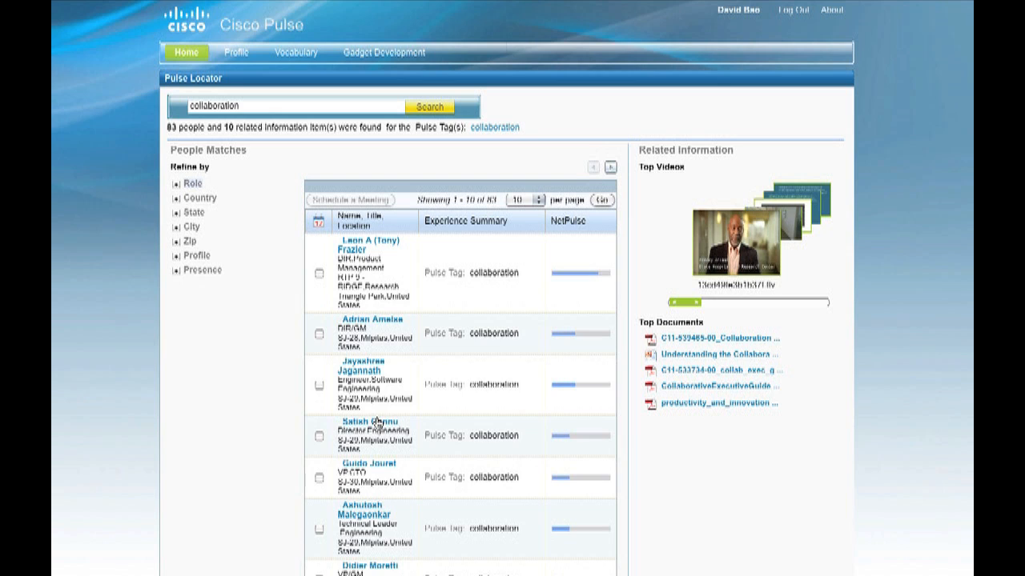